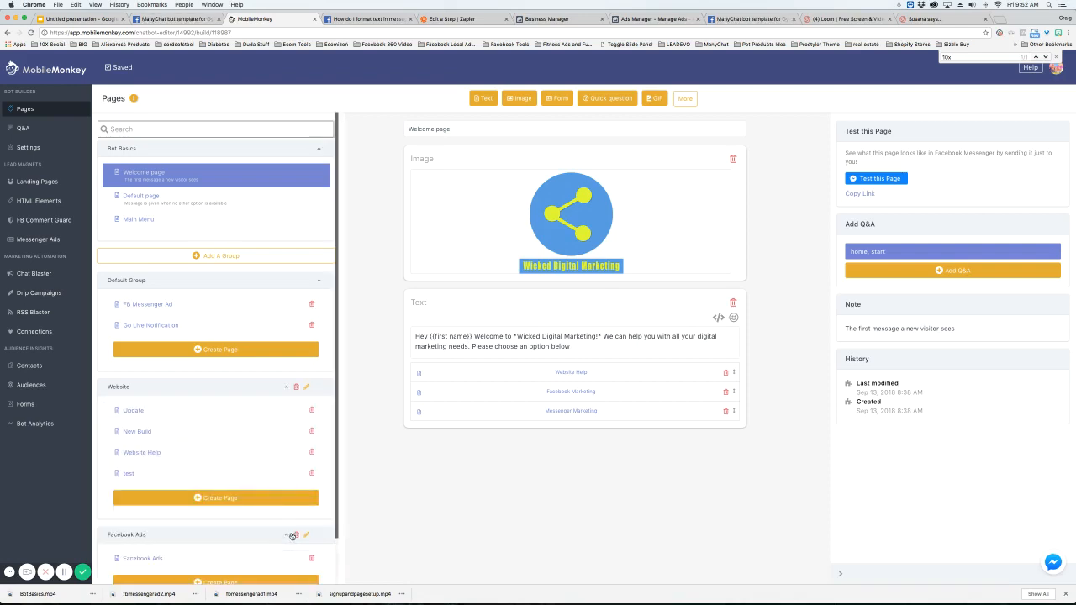
# Step: Scroll down the Pages panel toward the Website and Facebook Ads group headers
pyautogui.scroll(-3)
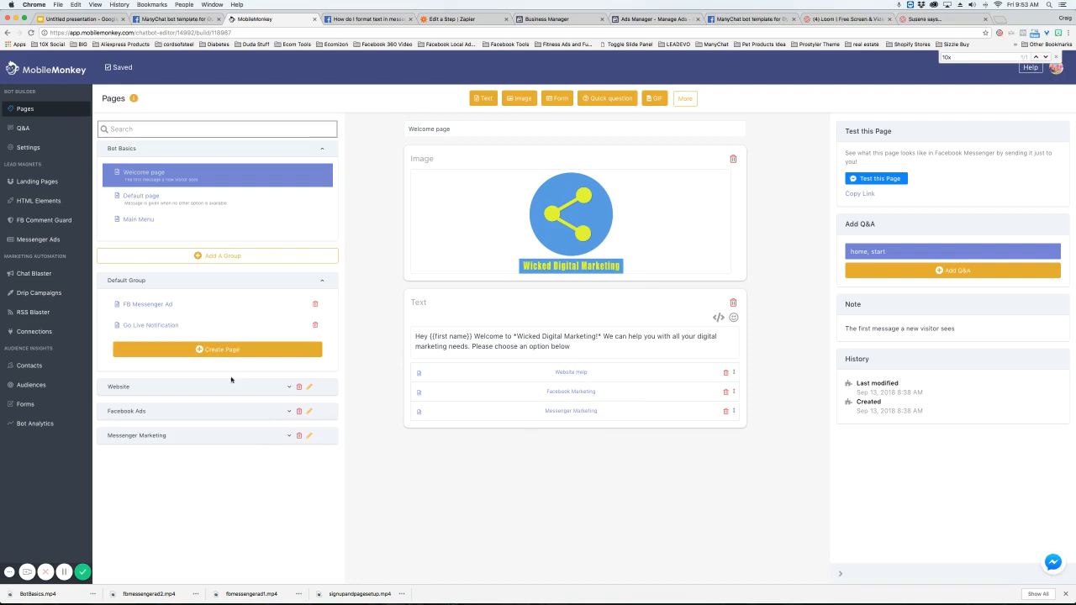
pyautogui.moveTo(541, 373)
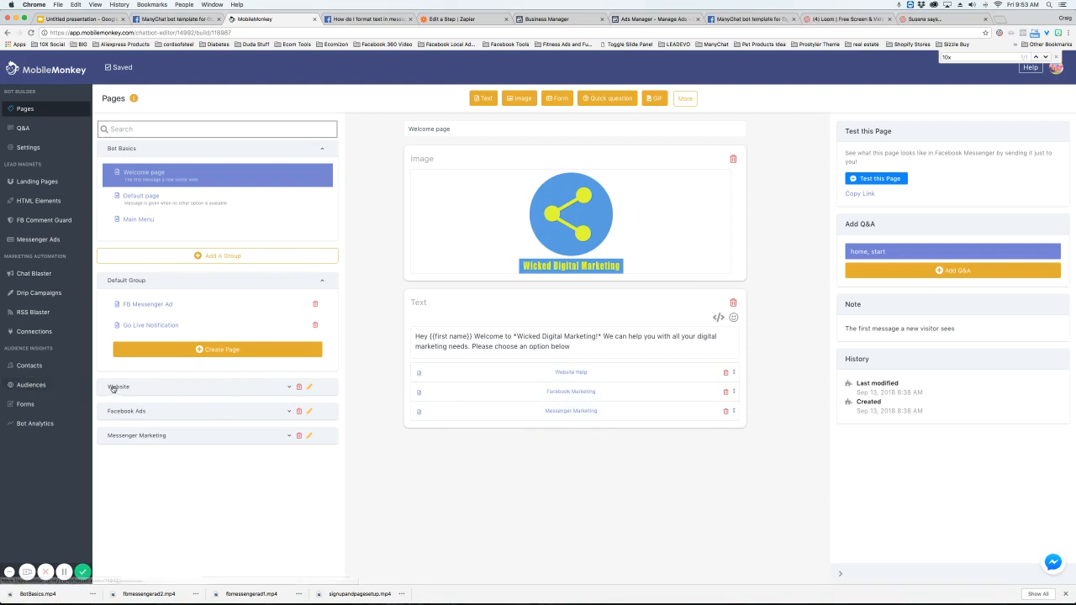
pyautogui.moveTo(239, 429)
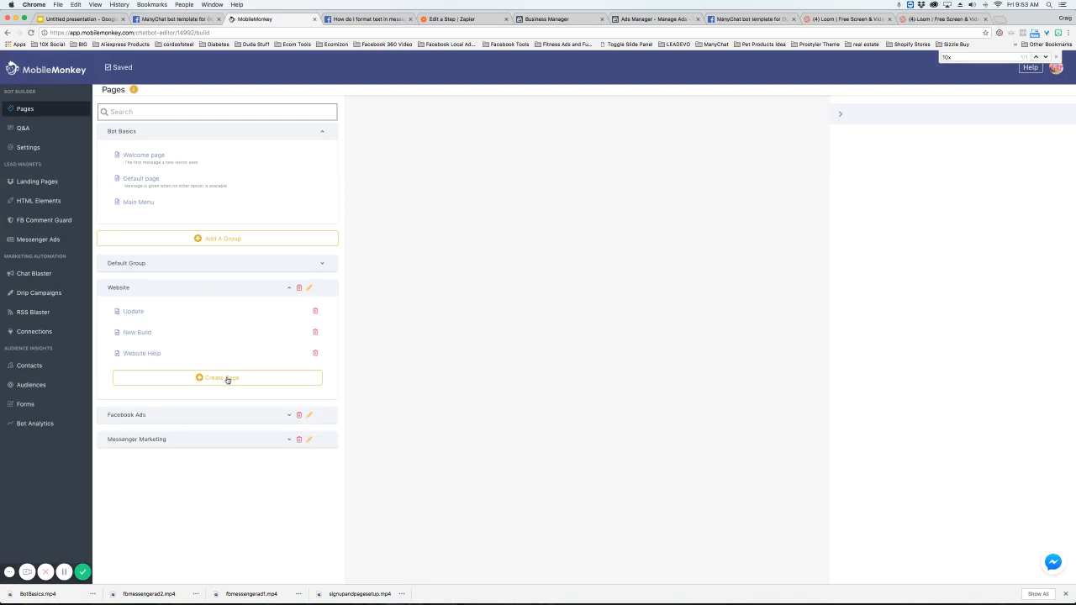
# Step: Create a new page named 'PAGE NAME' in the Website group
pyautogui.click(217, 377)
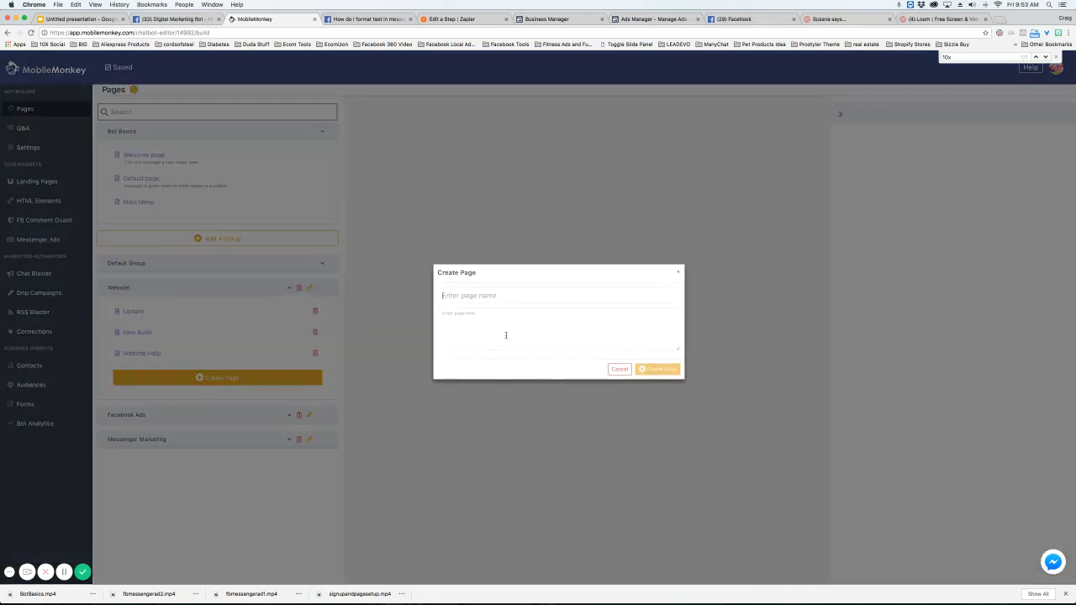
pyautogui.write('PAGE NAME')
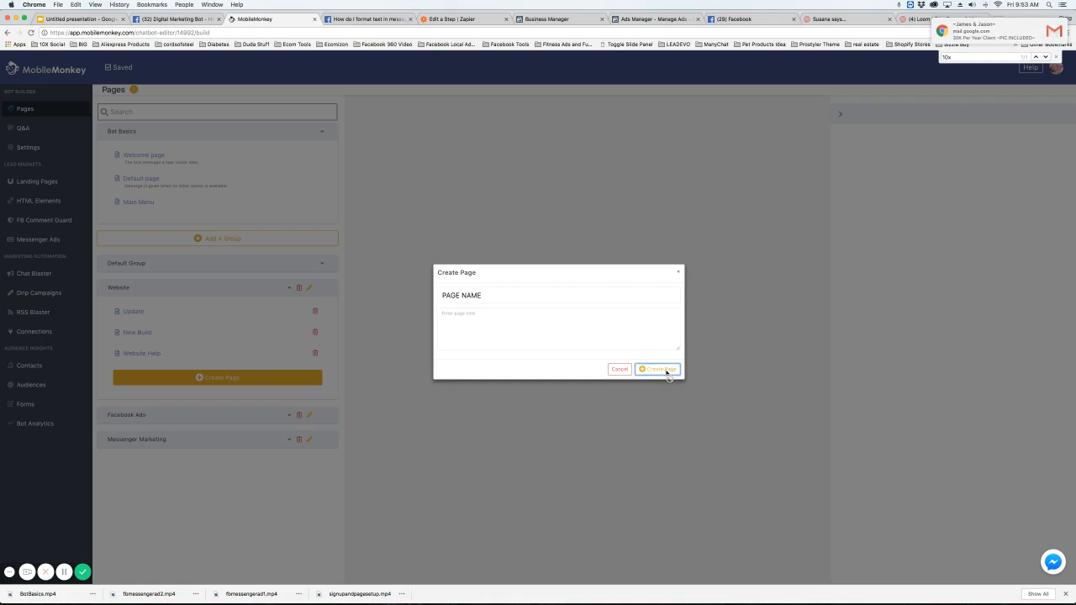
pyautogui.click(657, 370)
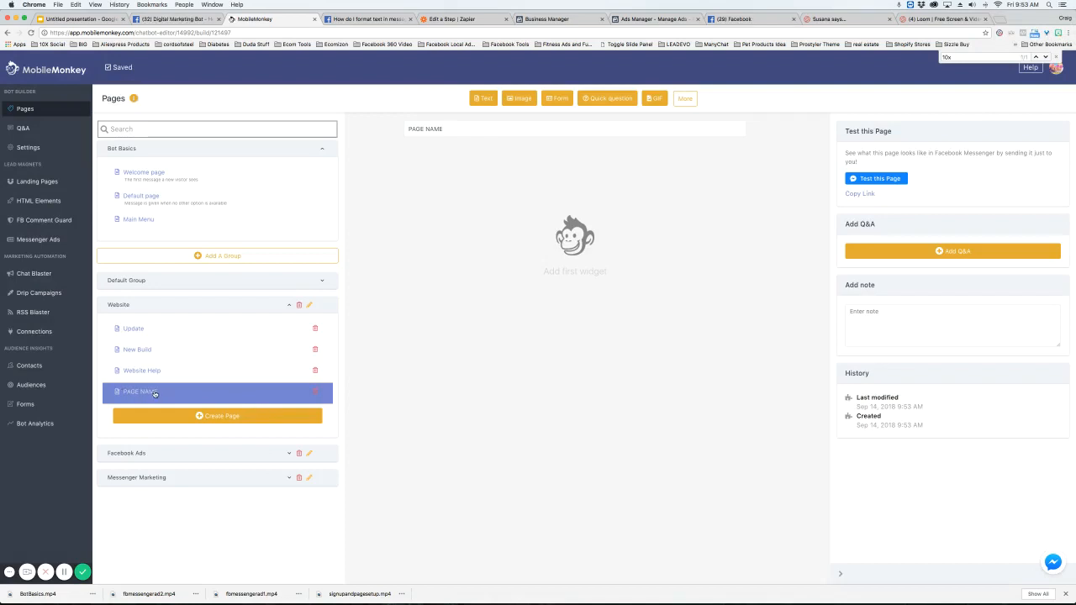
# Step: Switch to the Default page under Bot Basics
pyautogui.click(143, 172)
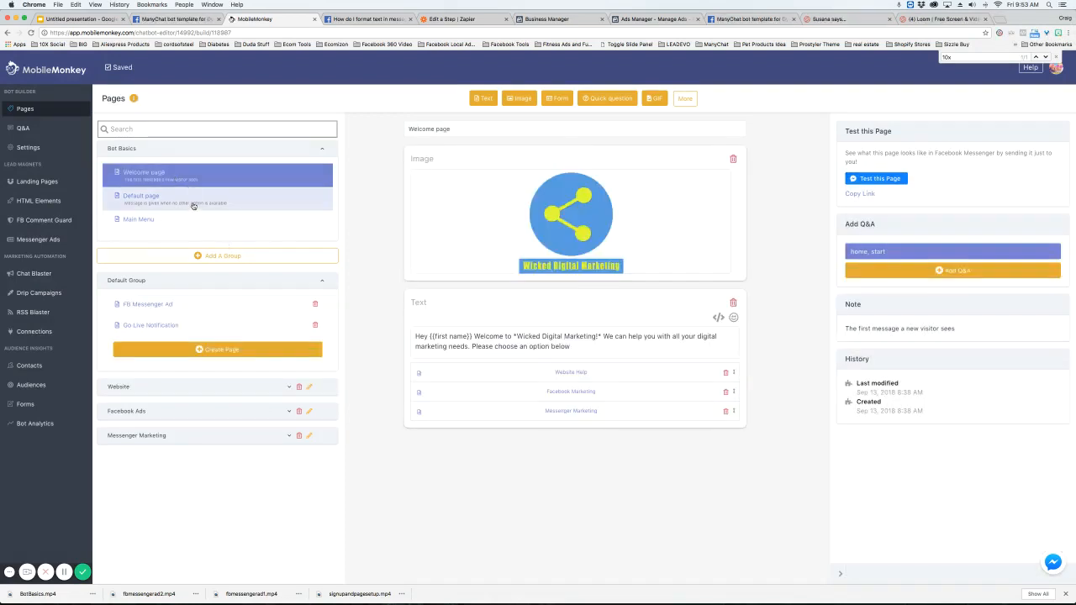
pyautogui.click(141, 199)
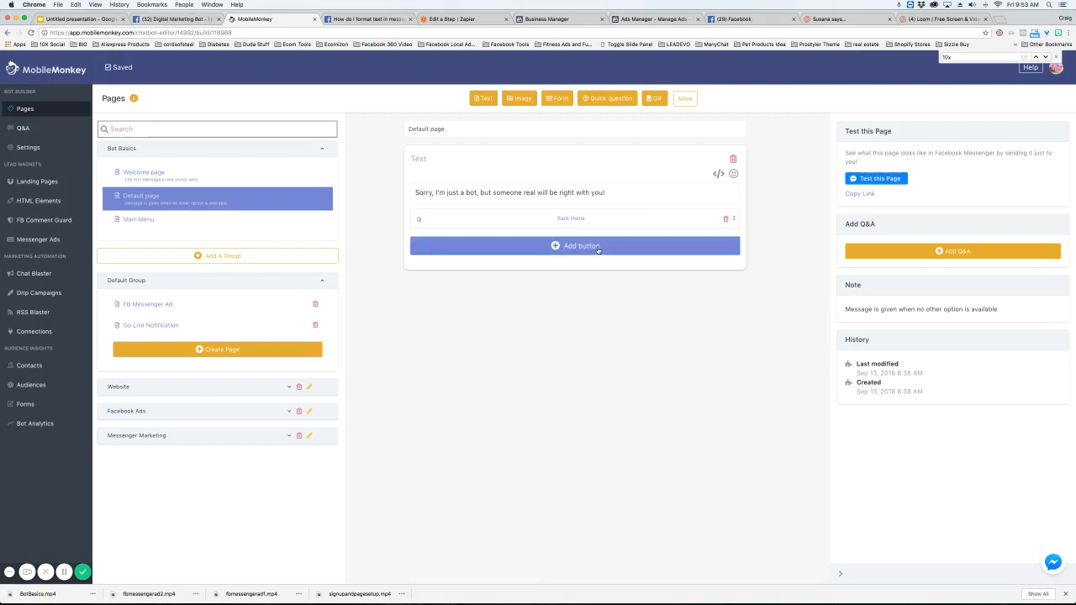
# Step: Add a 'PAGE' button on the Default page linking to the PAGE NAME page
pyautogui.click(575, 245)
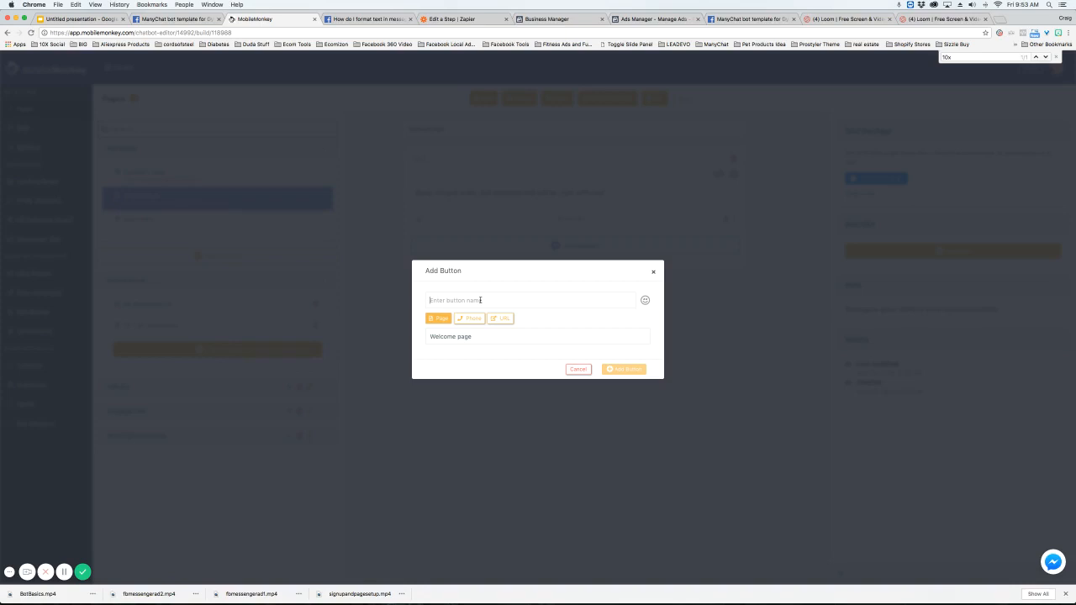
pyautogui.write('PAGE')
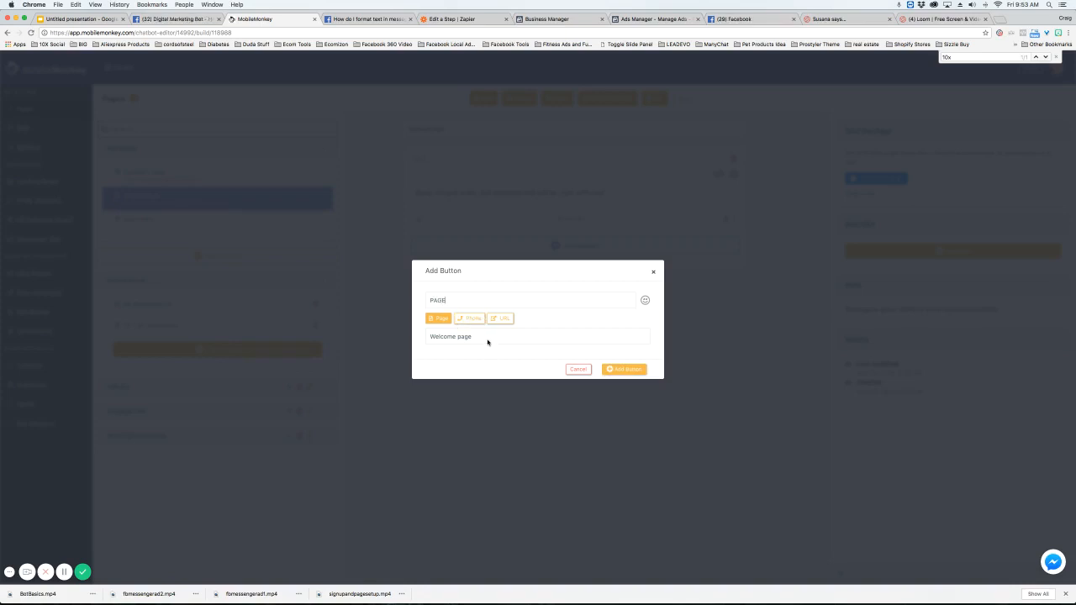
pyautogui.click(538, 336)
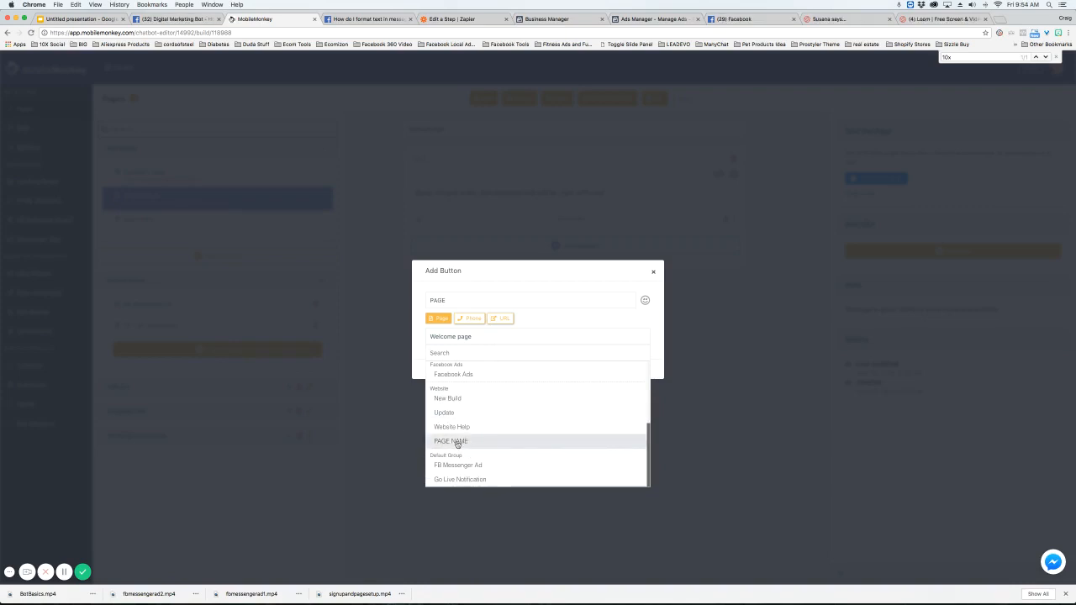
pyautogui.click(451, 441)
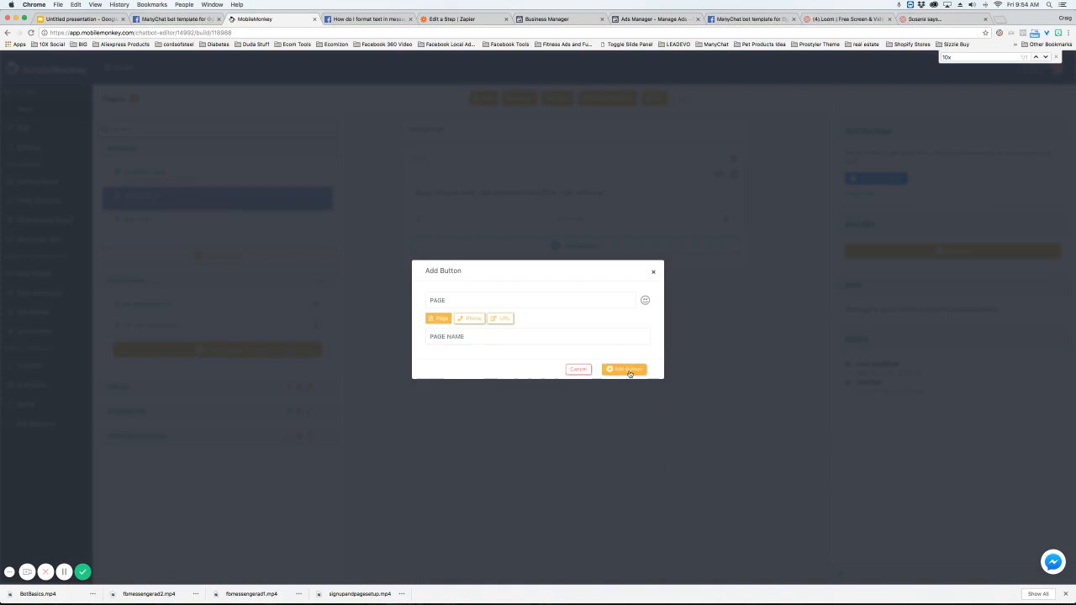
pyautogui.click(624, 370)
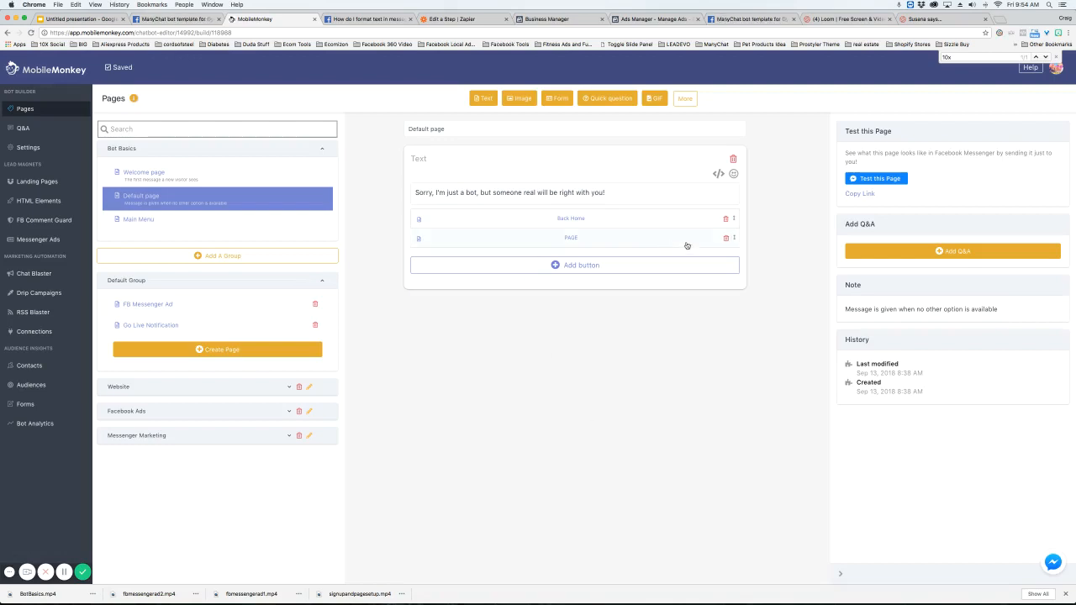
# Step: Expand the Website group to list PAGE NAME with Update, New Build and Website Help
pyautogui.click(725, 239)
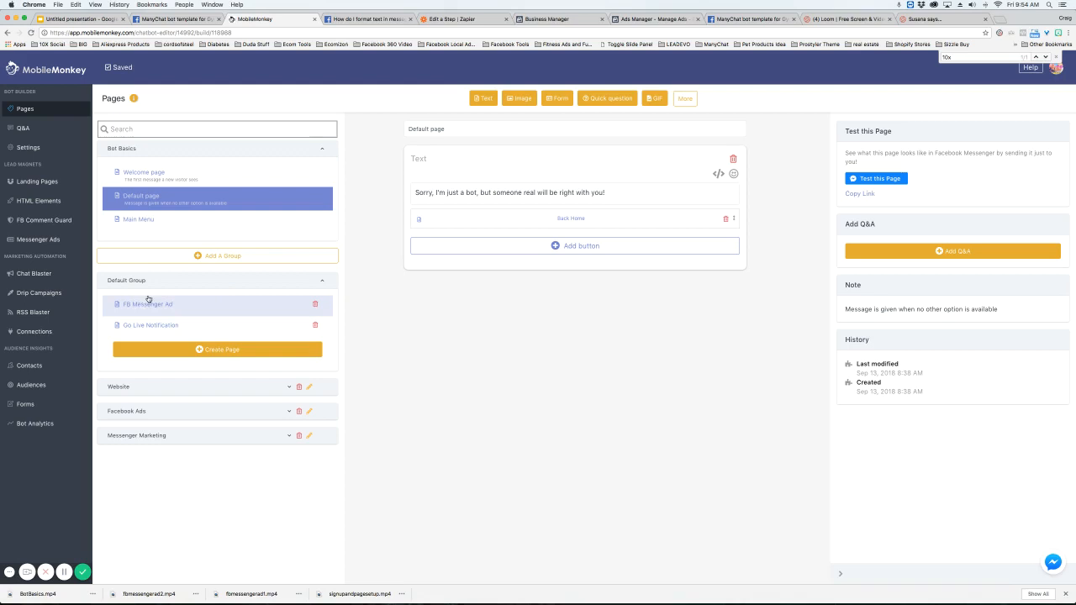
pyautogui.moveTo(222, 441)
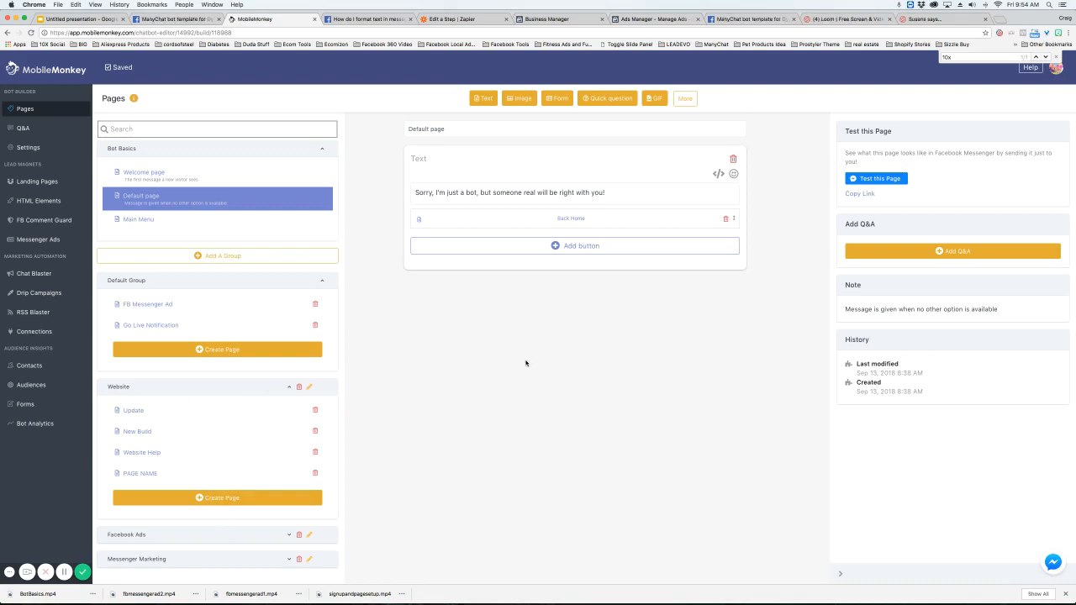
pyautogui.click(1052, 562)
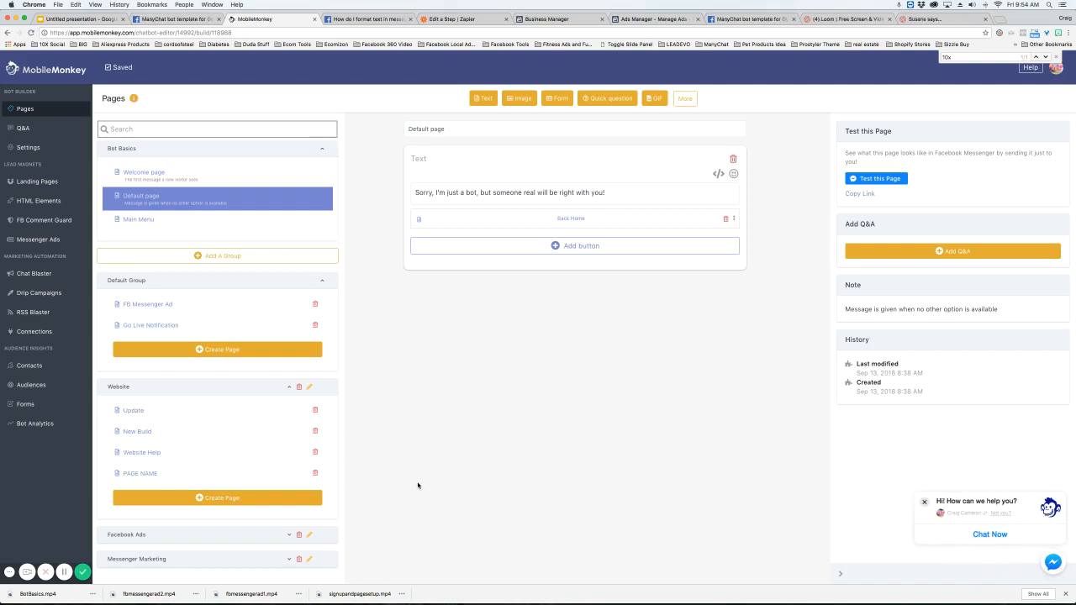
pyautogui.moveTo(420, 501)
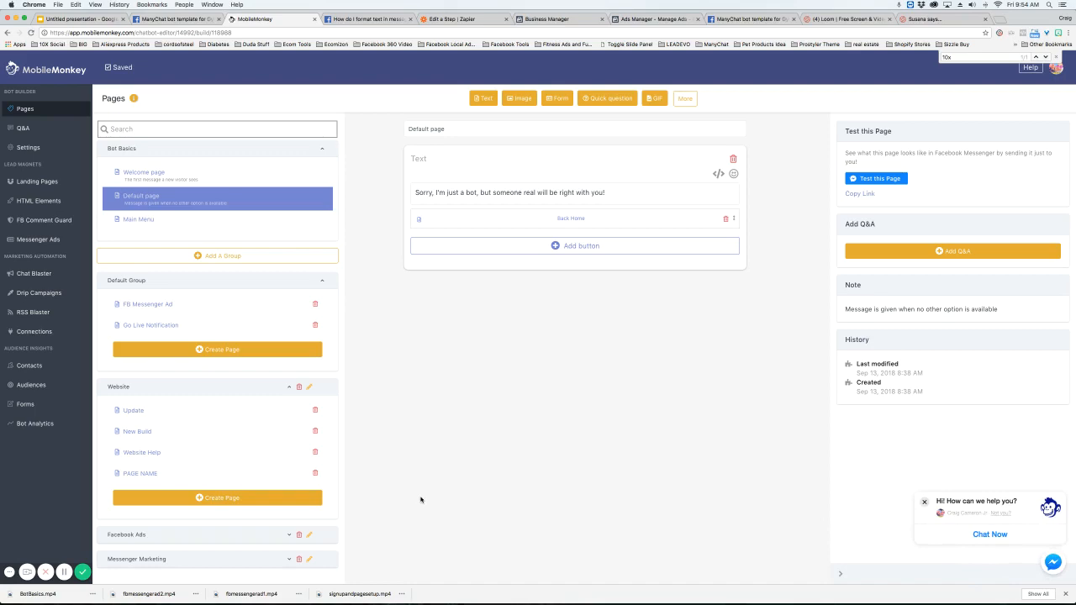